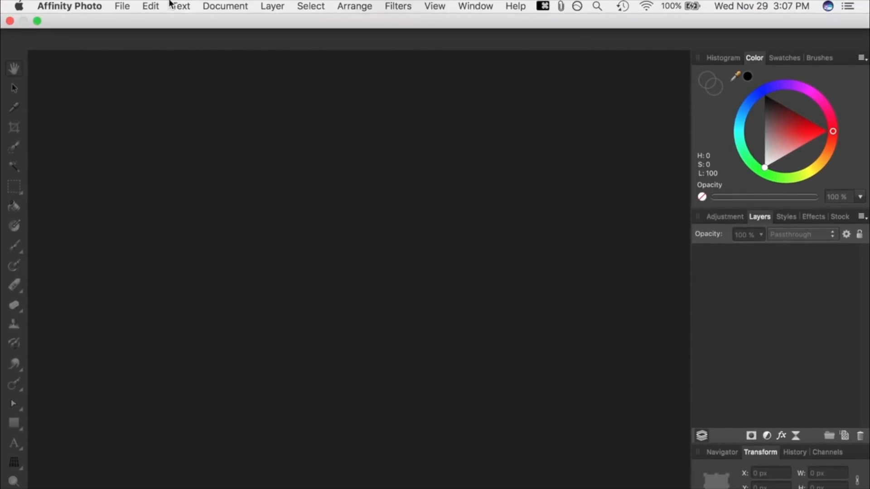
Step: Build a new auto-aligned stack from Background.jpg and Table.jpg via File > New Stack
click(121, 6)
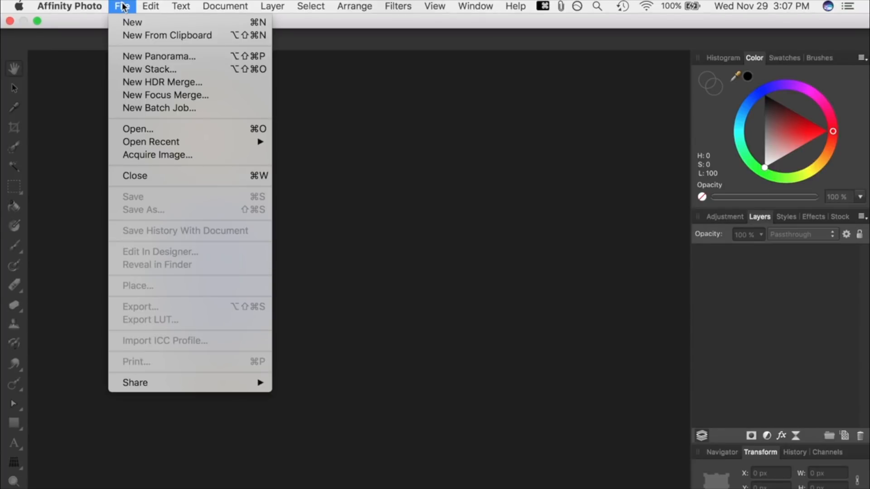
click(149, 69)
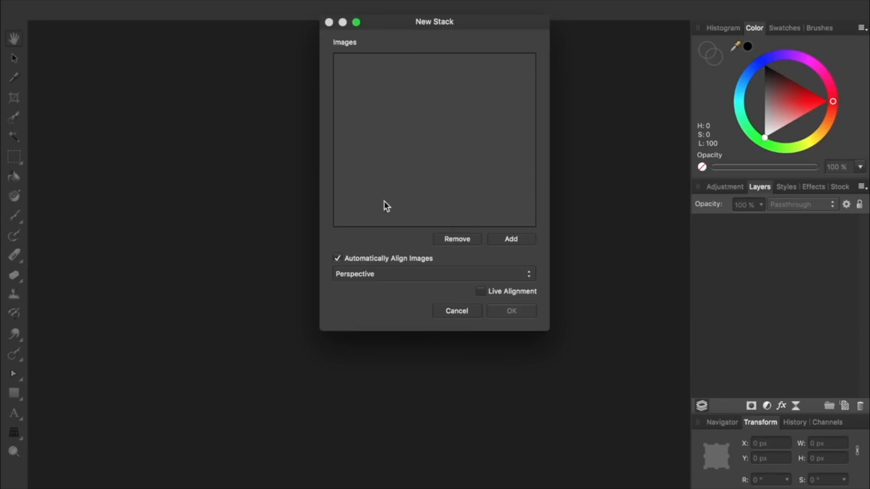
click(510, 239)
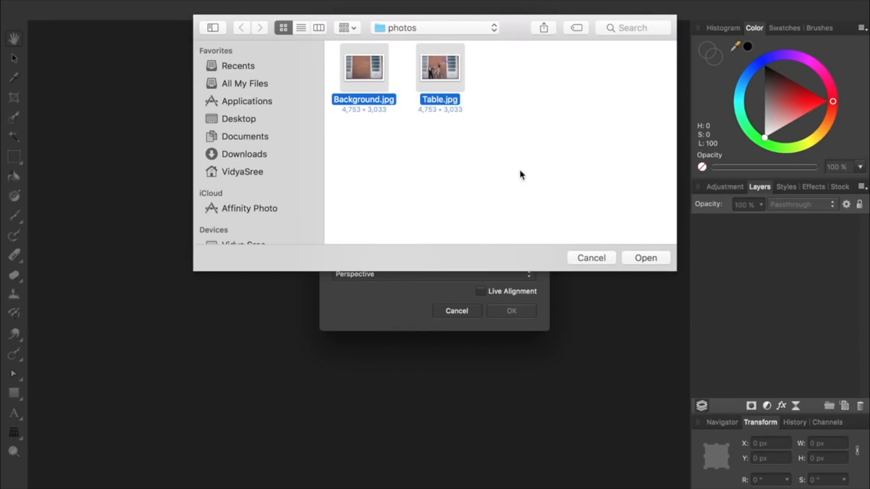
click(644, 257)
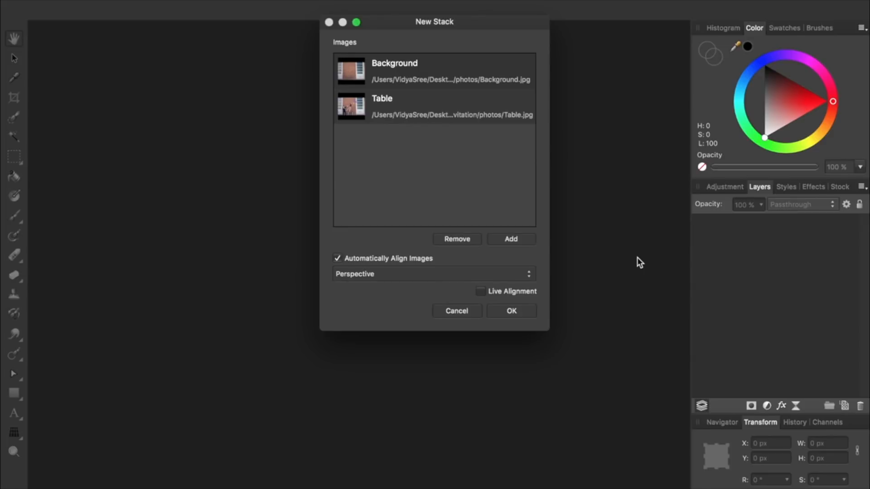
mouse_move(394, 264)
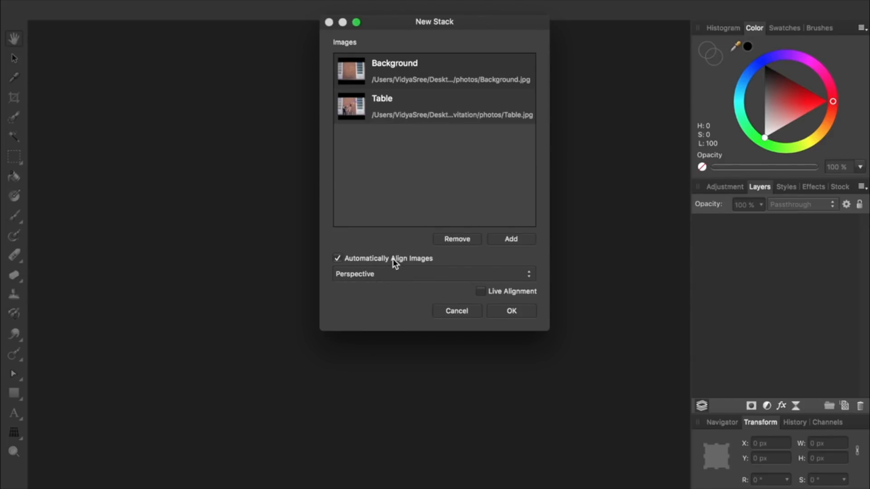
mouse_move(465, 294)
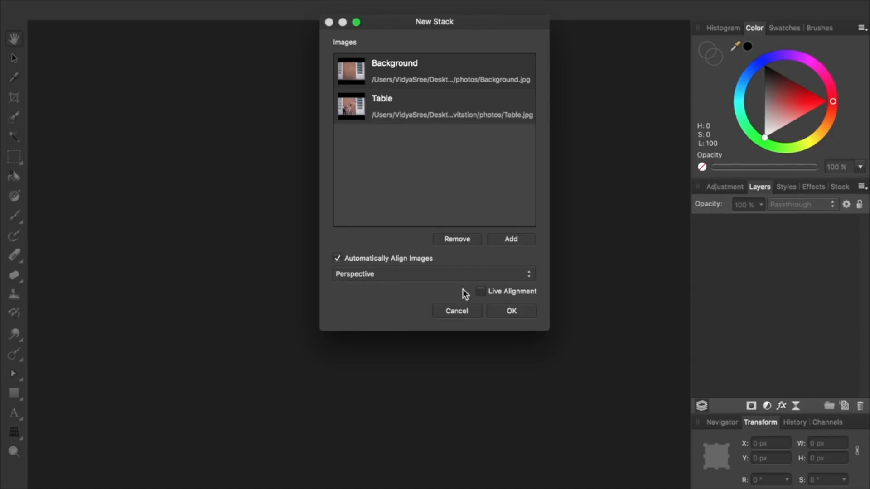
click(511, 310)
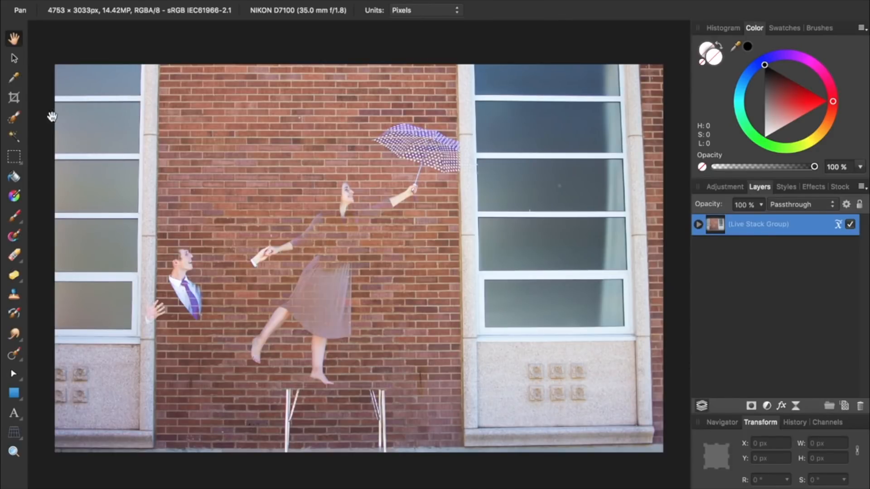
Step: Ungroup the Live Stack Group into separate Table and Background layers and select Table.jpg
click(13, 61)
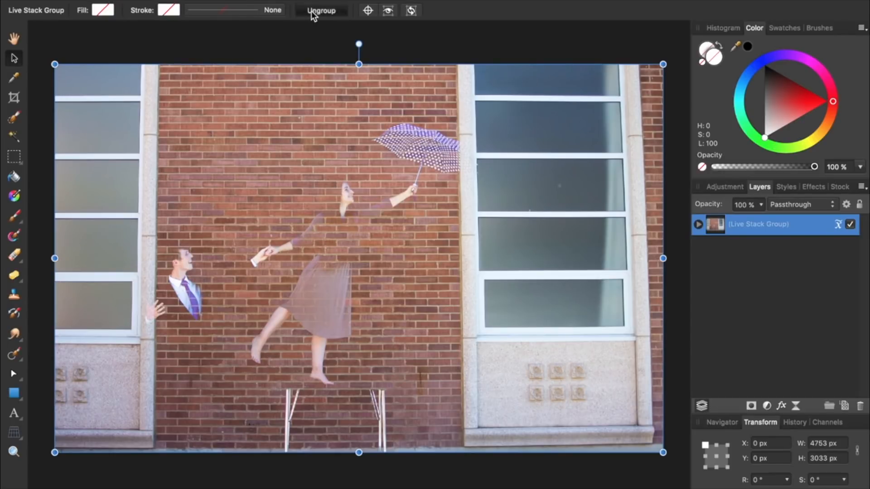
click(321, 10)
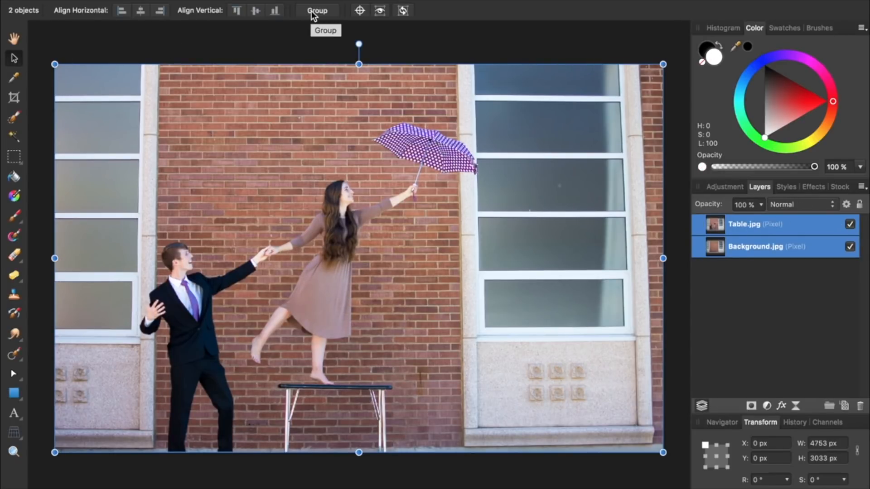
mouse_move(755, 274)
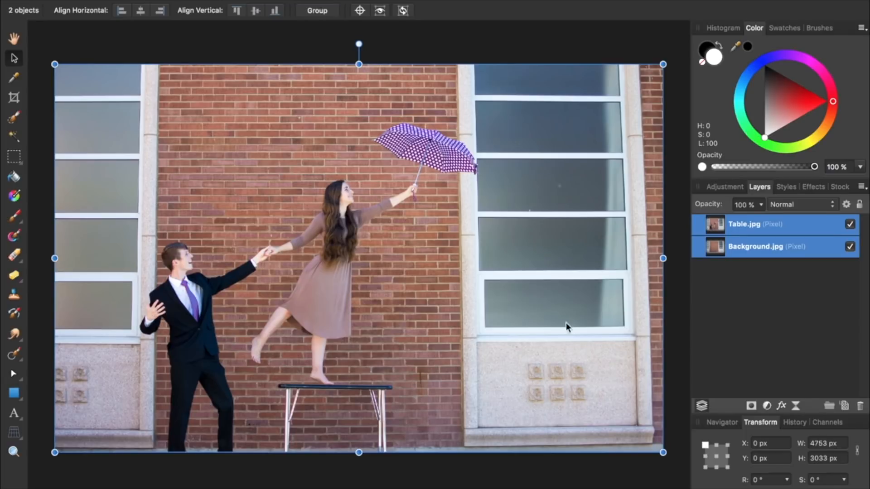
mouse_move(739, 246)
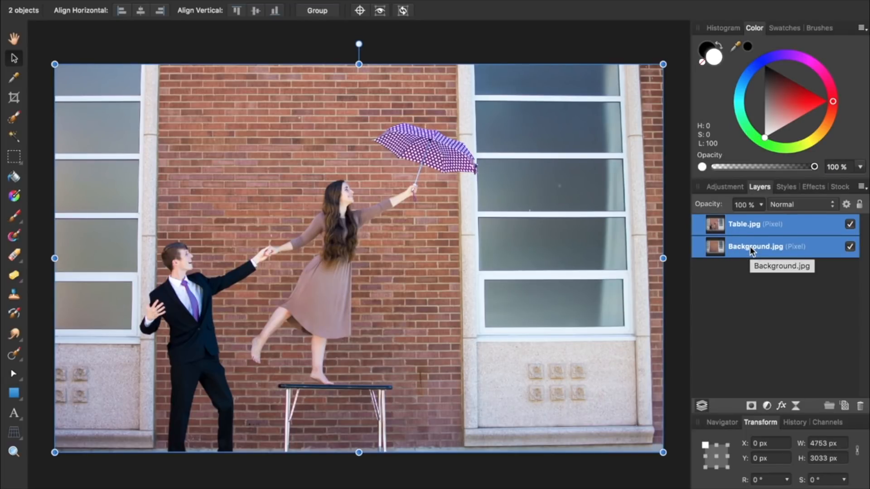
click(743, 224)
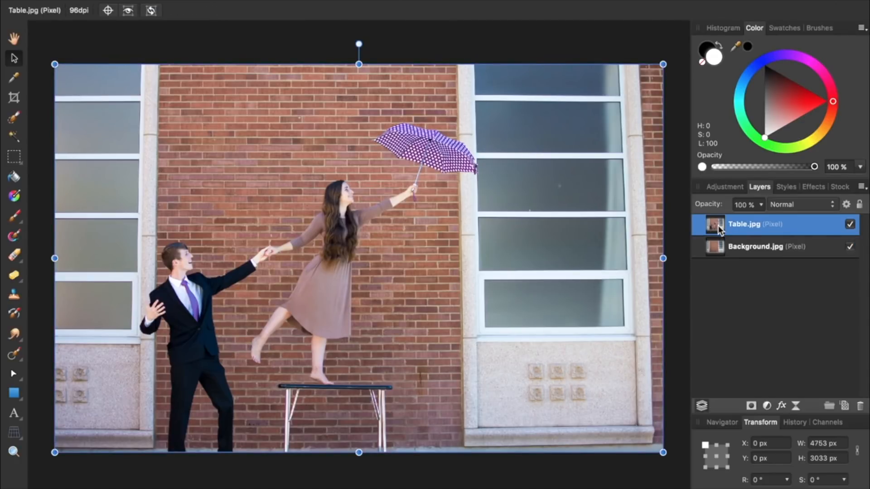
Step: Add a mask to the Table layer and paint black over the table under the foot
click(751, 405)
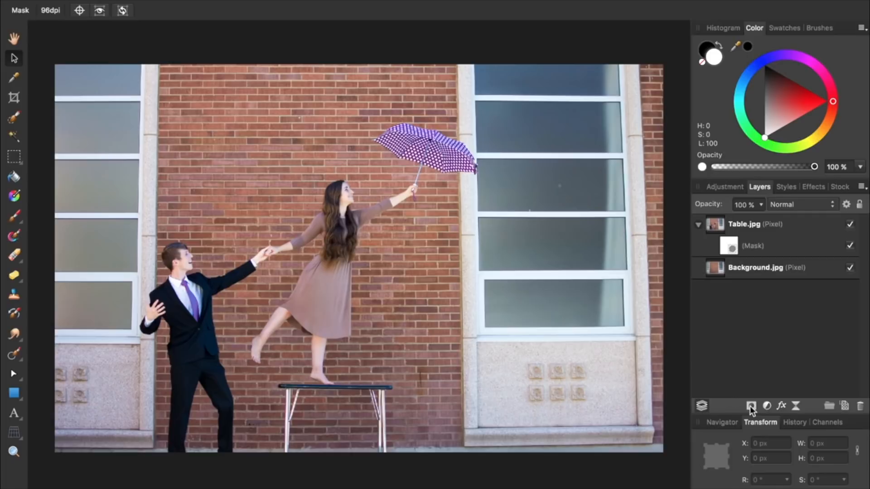
click(728, 246)
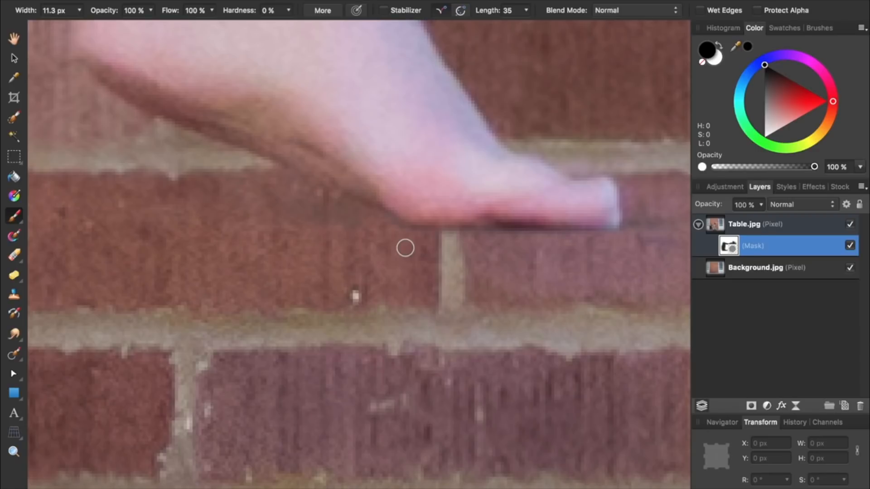
mouse_move(688, 269)
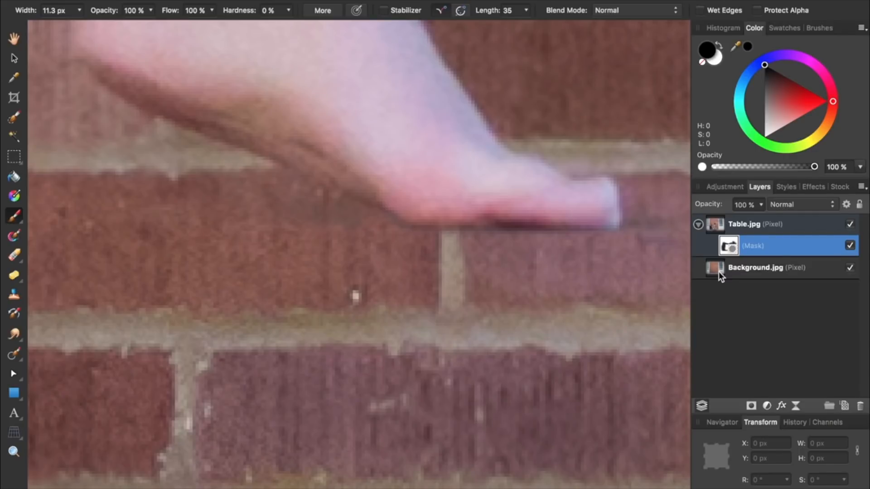
mouse_move(488, 228)
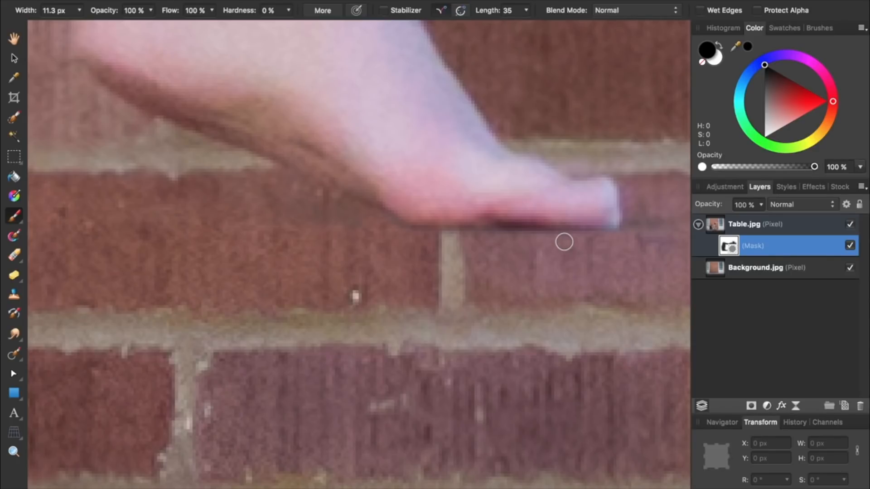
mouse_move(721, 239)
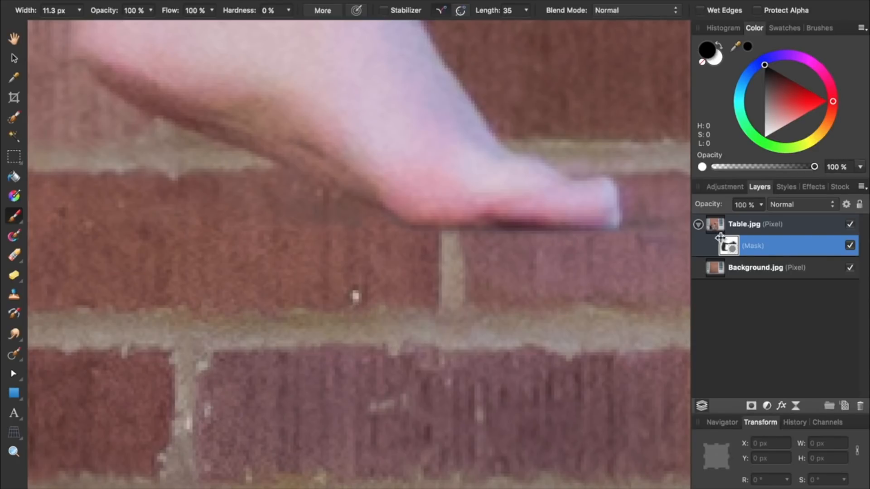
Step: Merge Visible from the Table layer's context menu into a new top layer
right_click(743, 224)
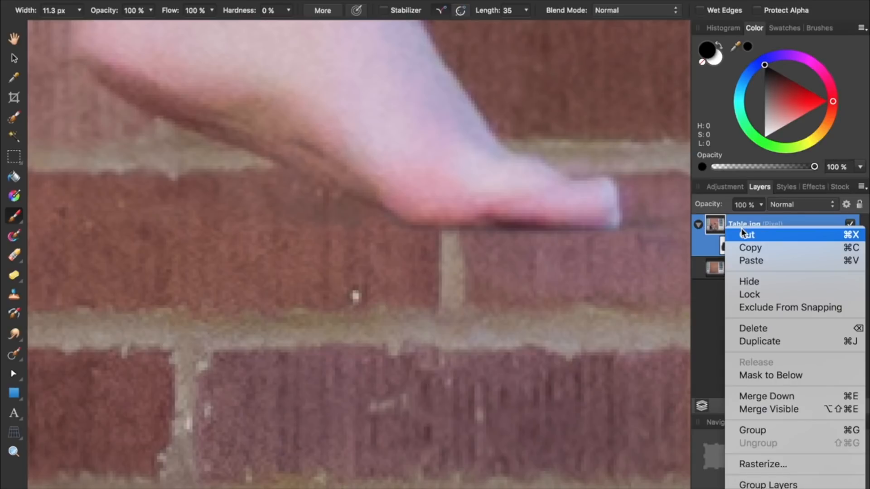
mouse_move(767, 396)
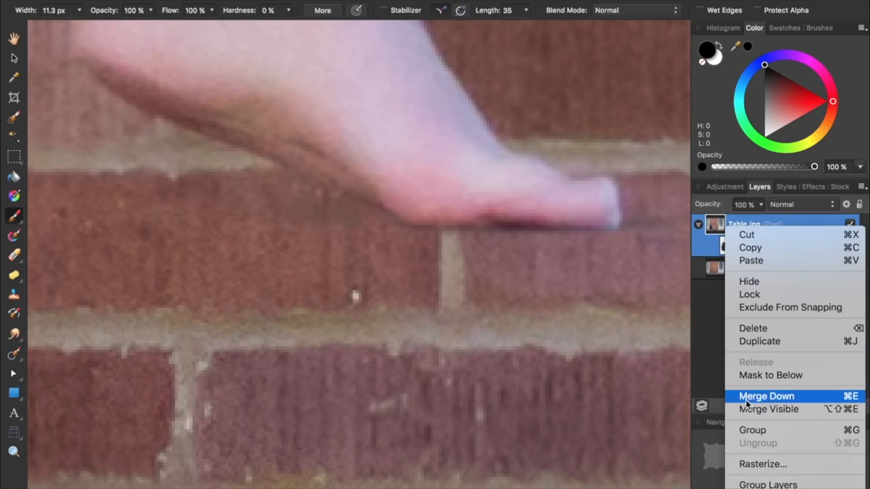
click(766, 396)
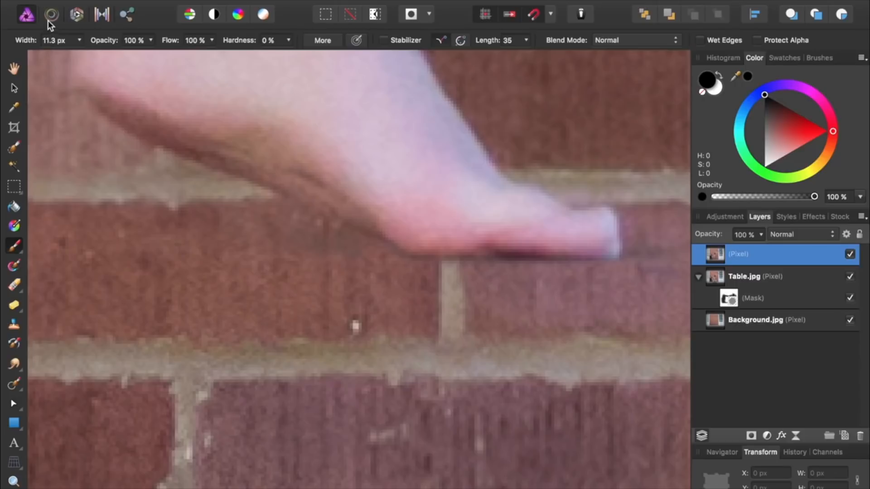
Step: Round the flattened underside of the foot in the Liquify Persona and apply
click(51, 14)
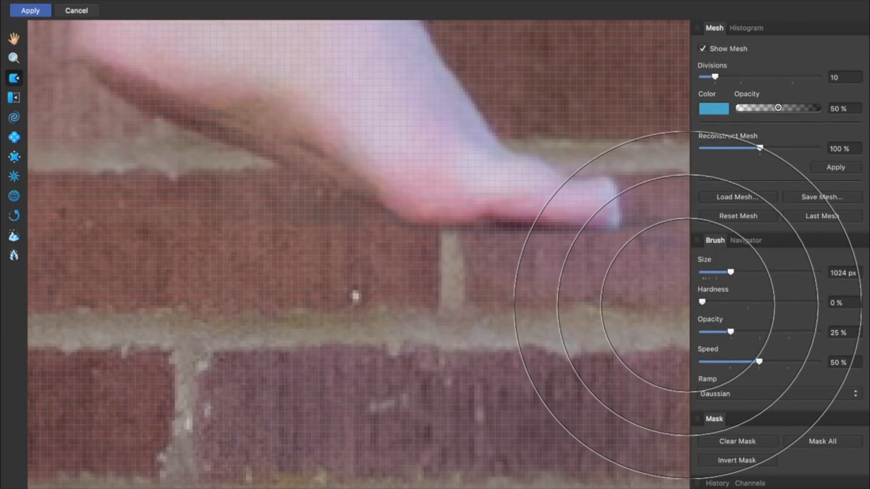
mouse_move(458, 243)
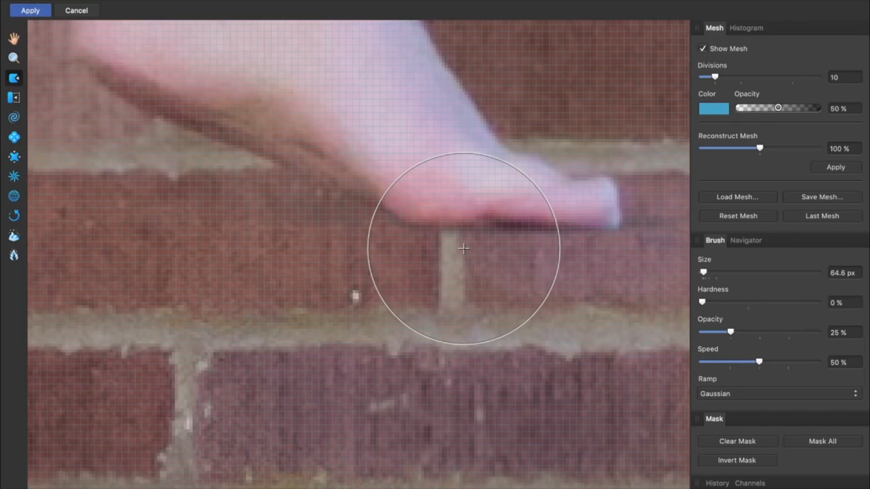
mouse_move(464, 212)
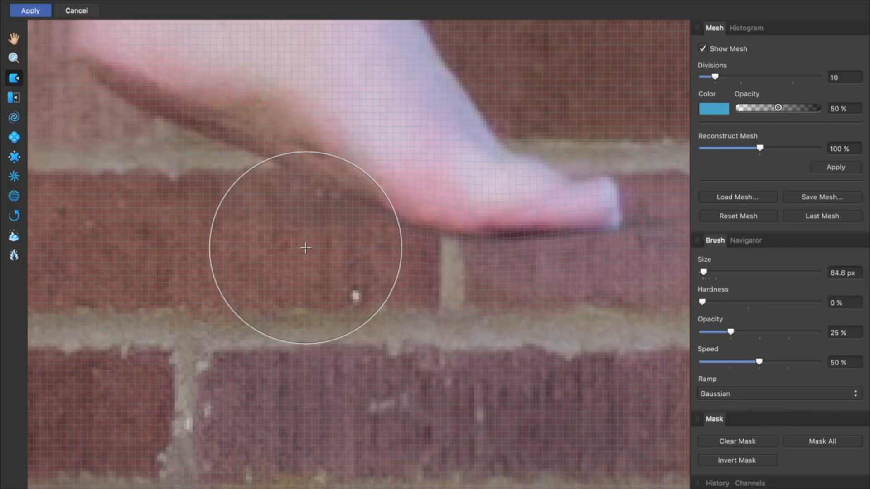
mouse_move(279, 237)
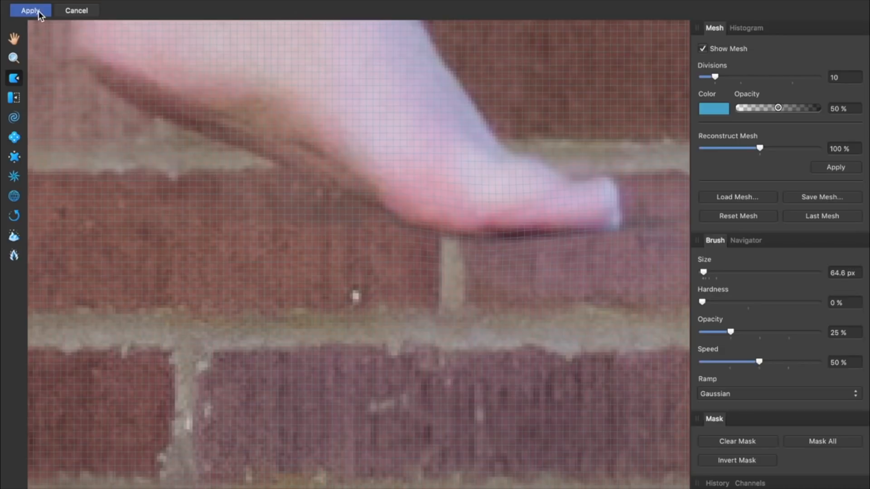
click(30, 10)
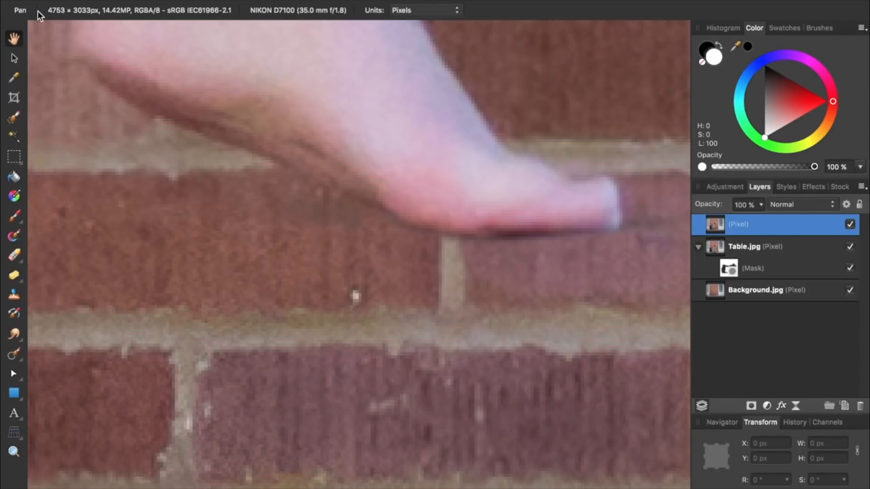
mouse_move(320, 155)
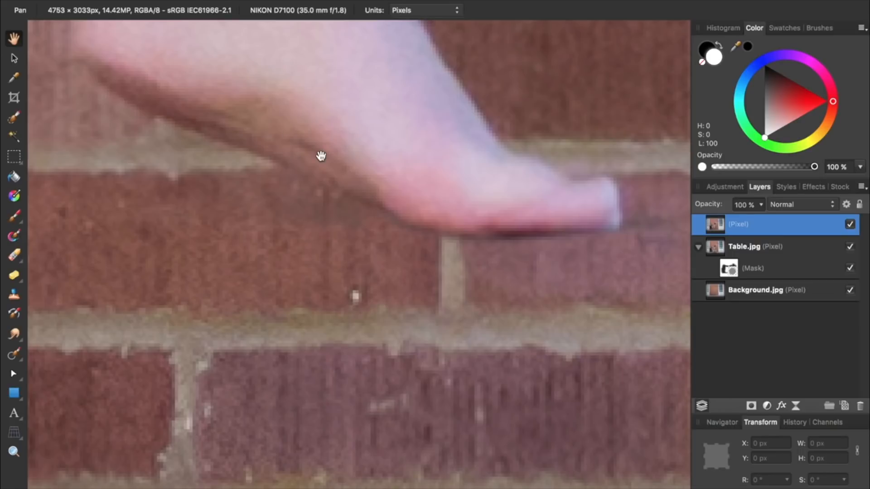
click(850, 224)
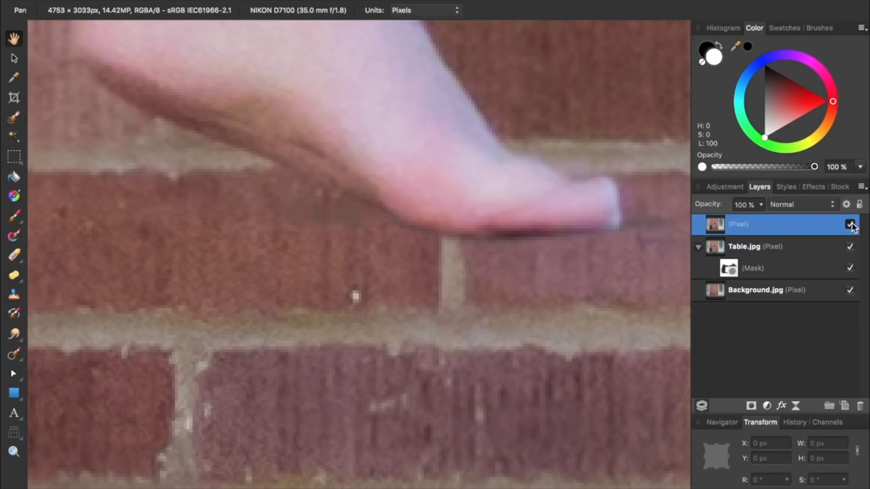
mouse_move(852, 224)
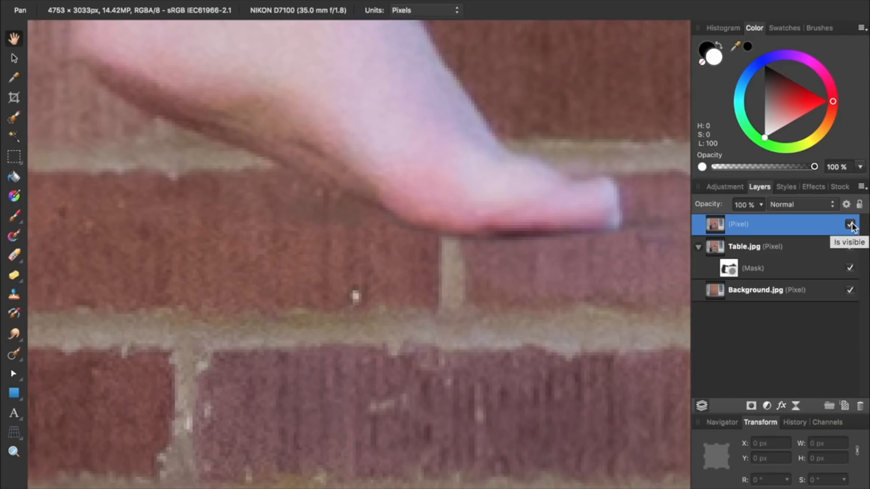
click(851, 224)
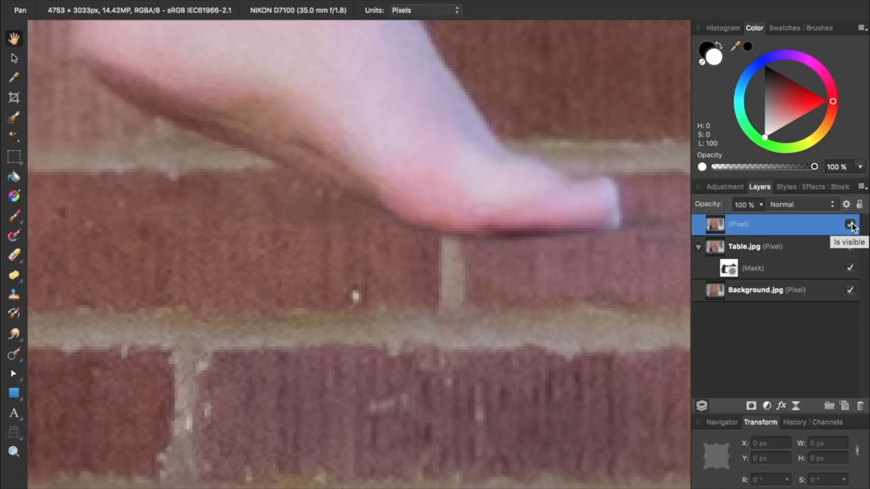
key(cmd+0)
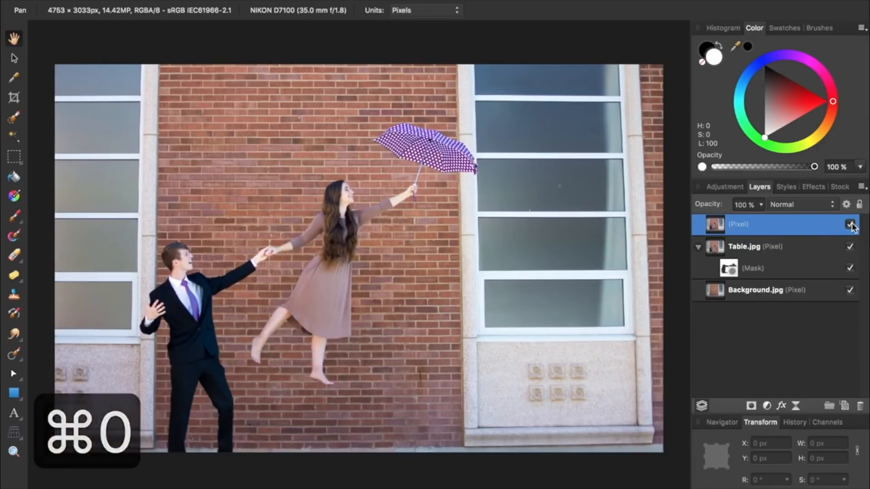
key(cmd+0)
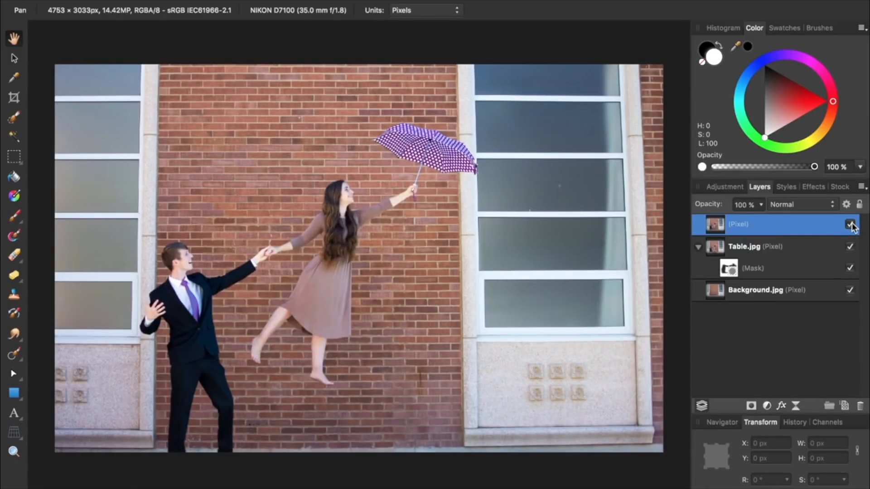